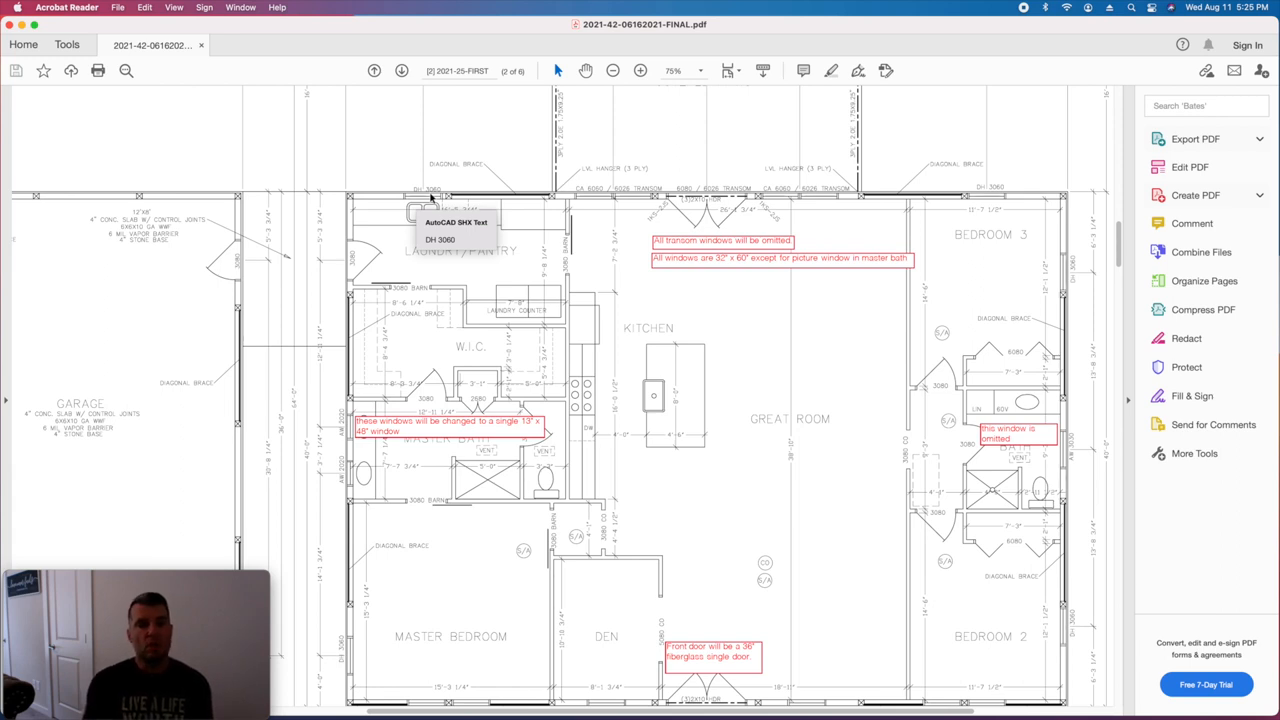
pyautogui.moveTo(447, 262)
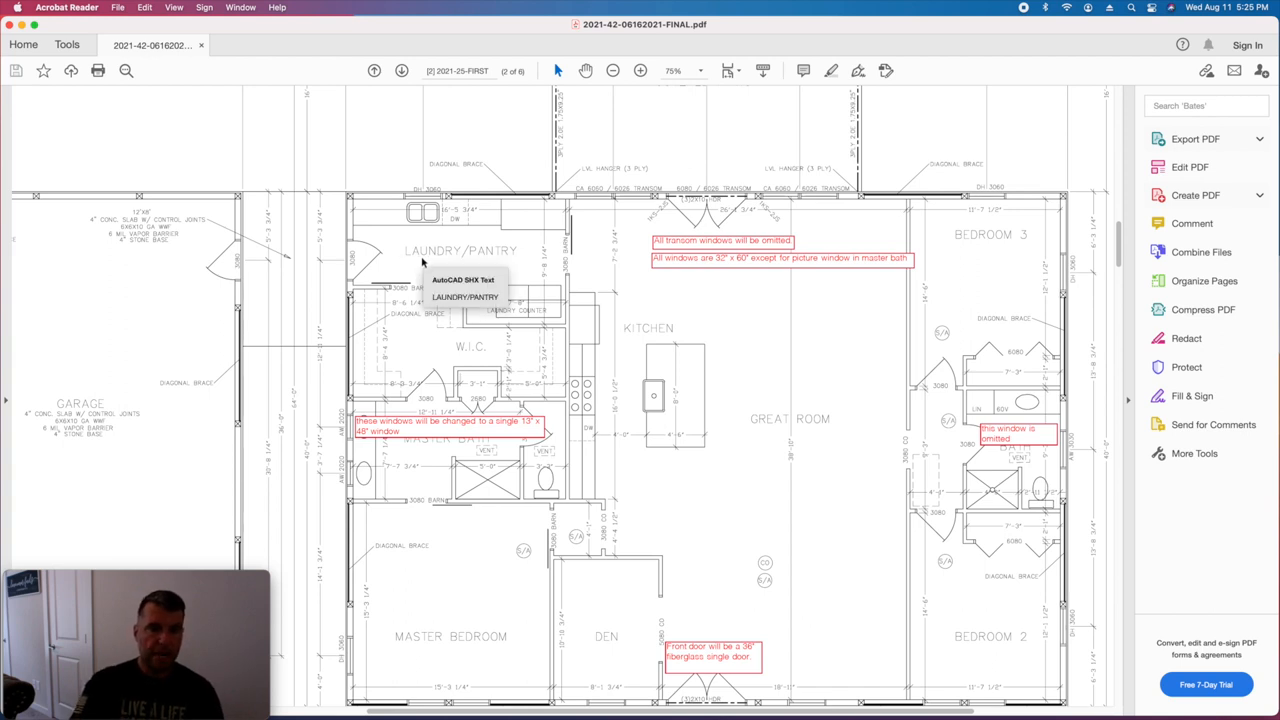
pyautogui.moveTo(428, 234)
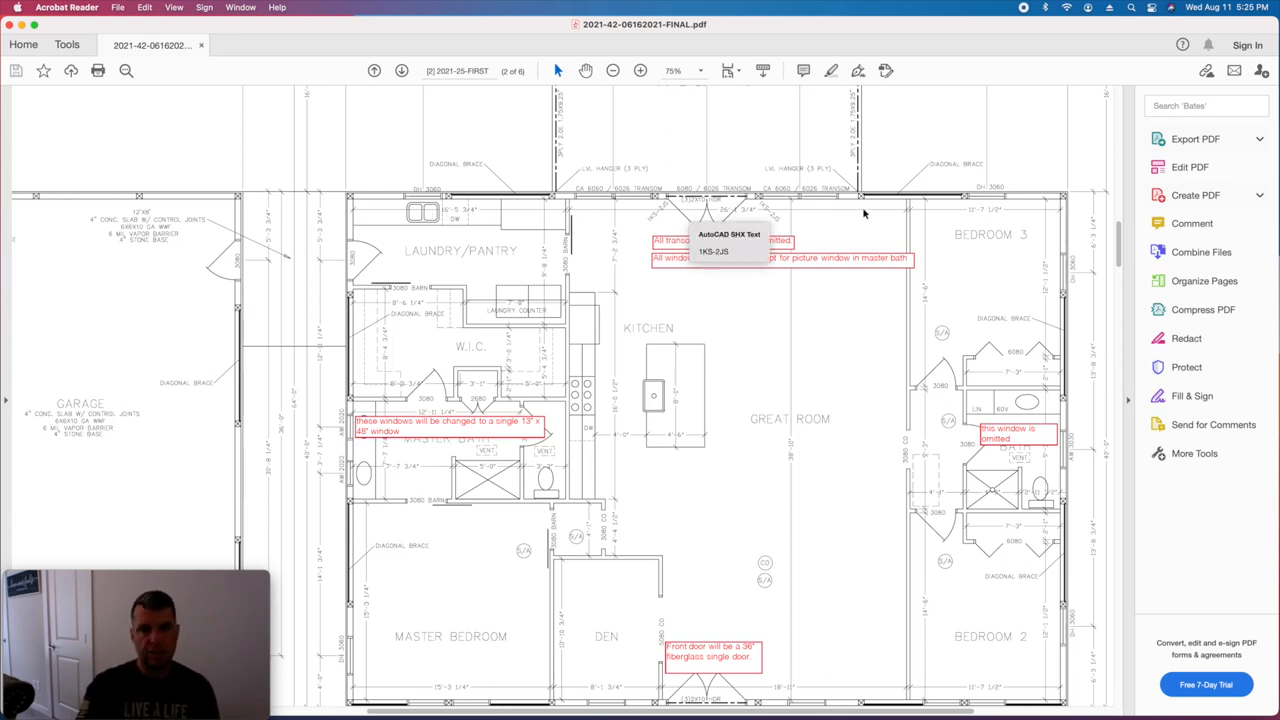
pyautogui.moveTo(985, 204)
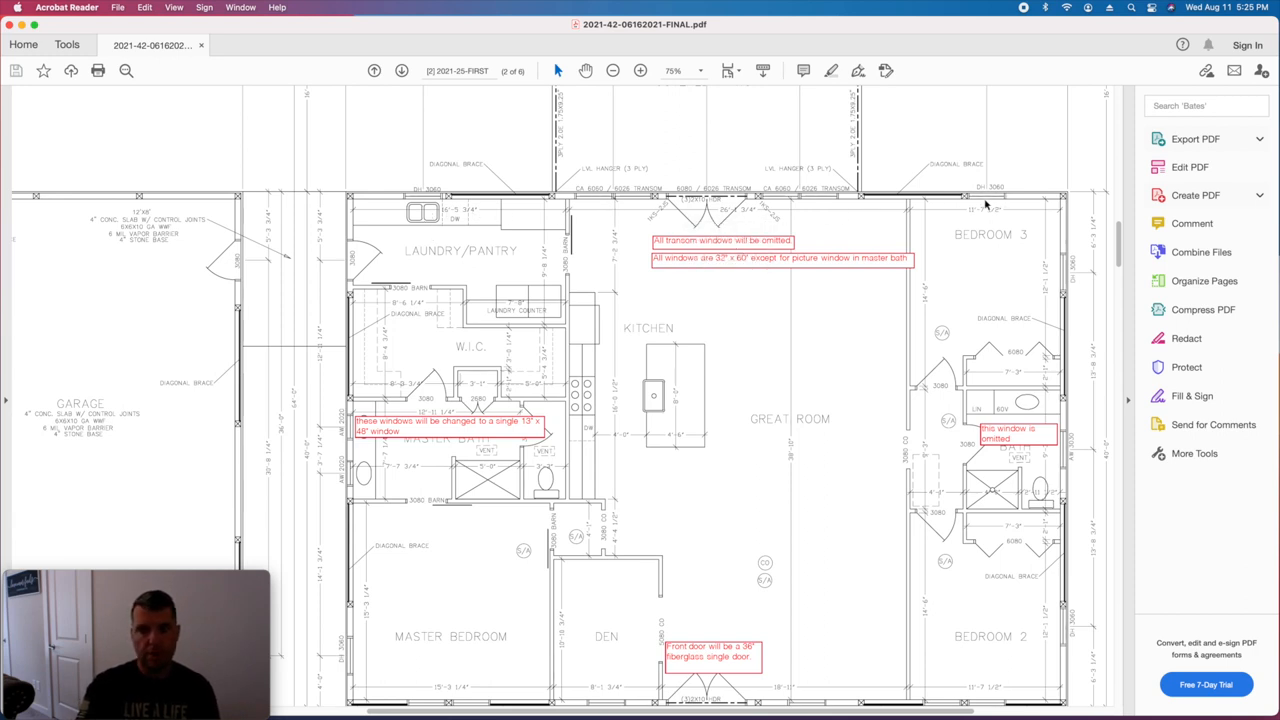
pyautogui.moveTo(533, 218)
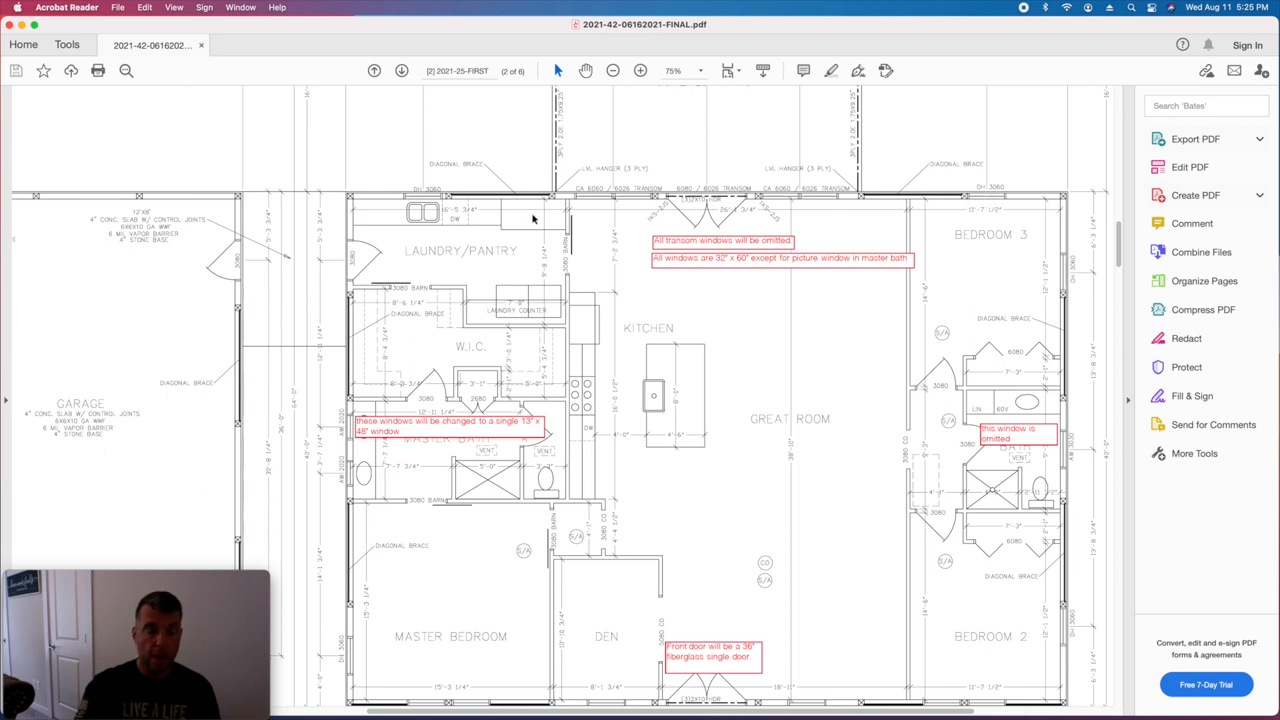
pyautogui.moveTo(448, 223)
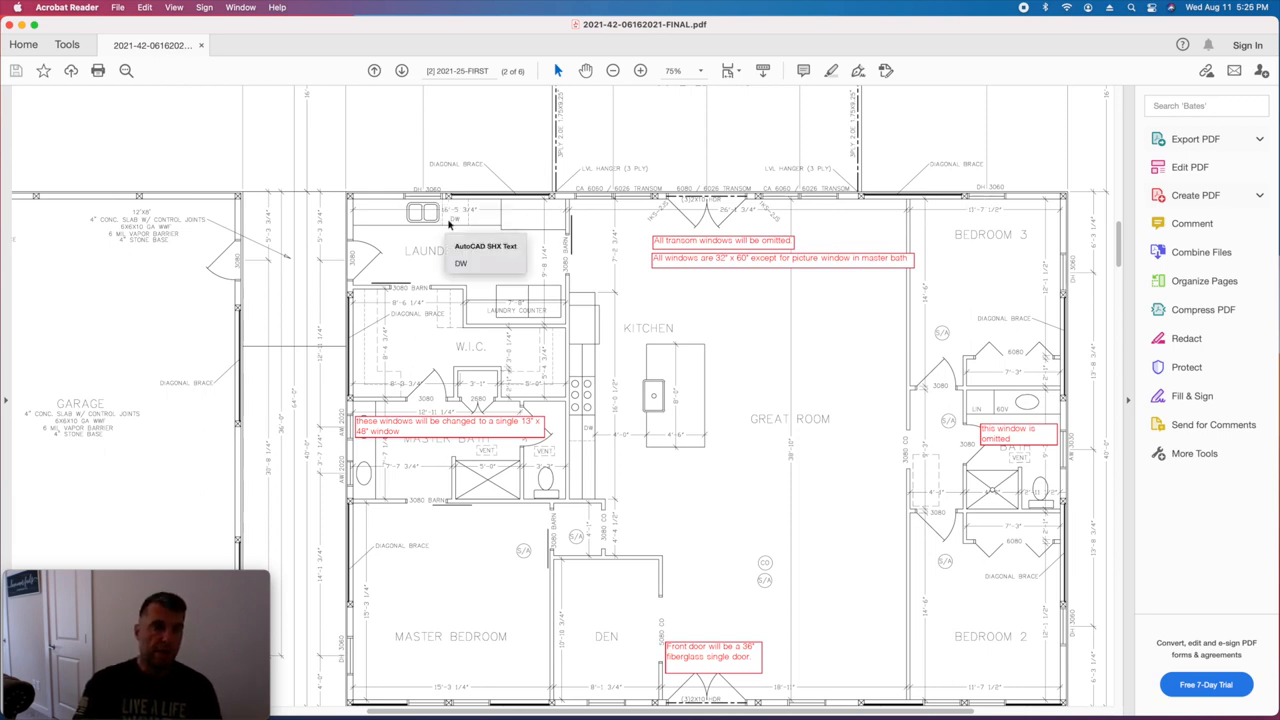
pyautogui.moveTo(382, 226)
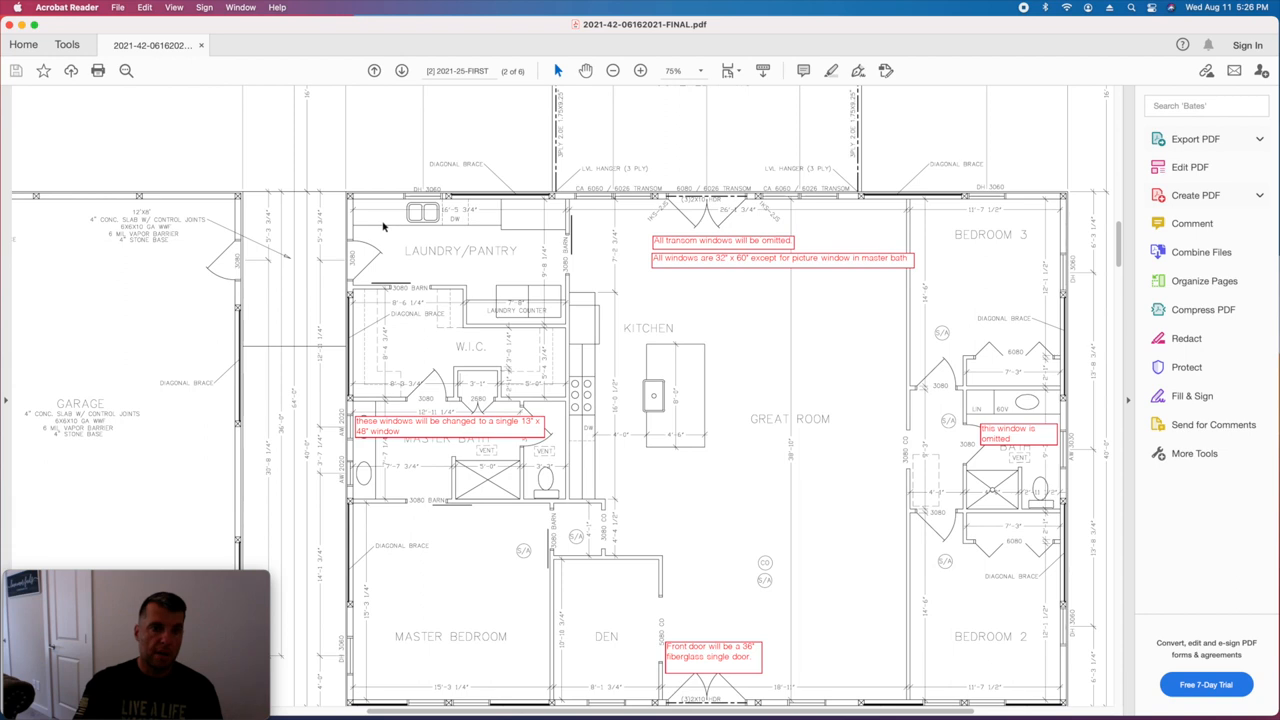
pyautogui.moveTo(360, 238)
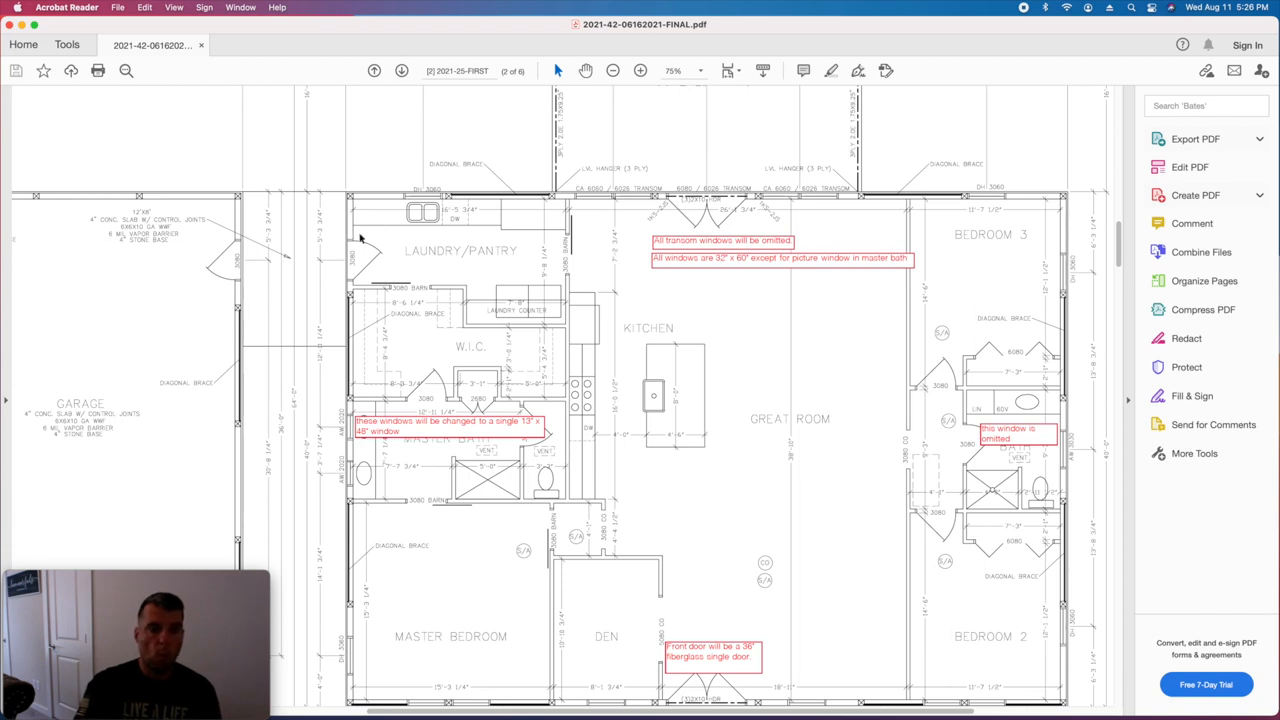
pyautogui.moveTo(360, 220)
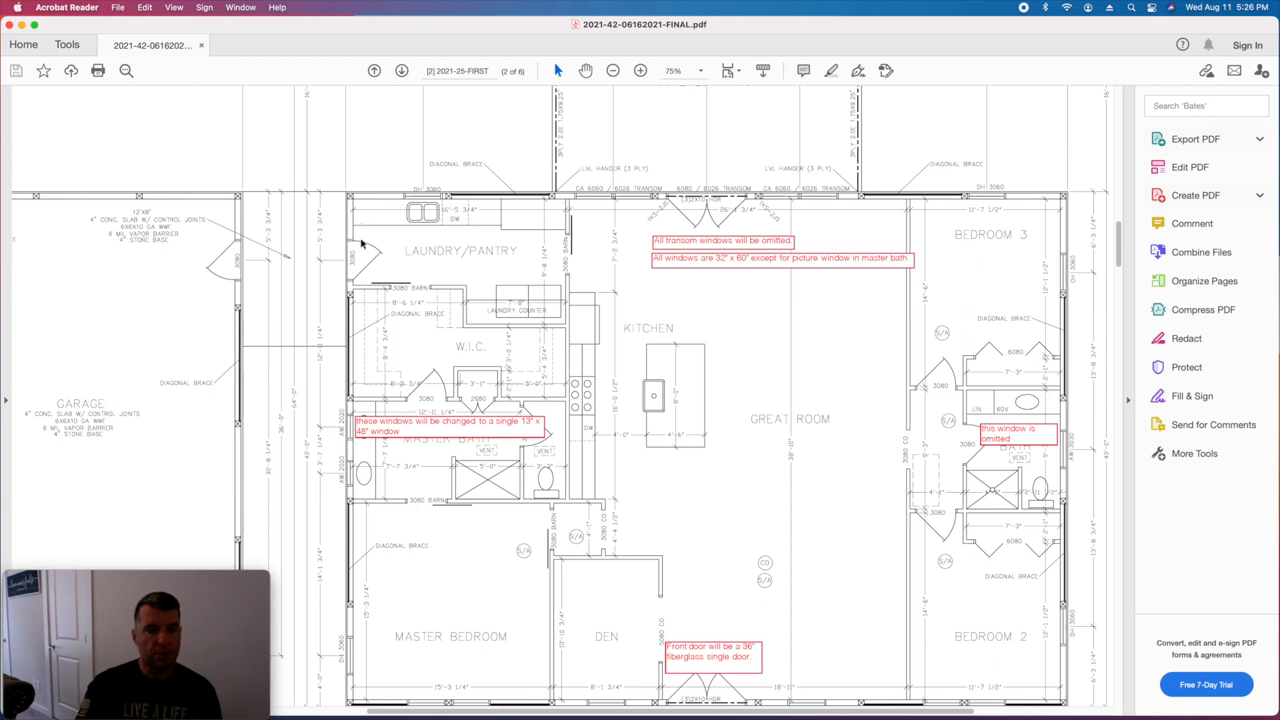
pyautogui.moveTo(362, 222)
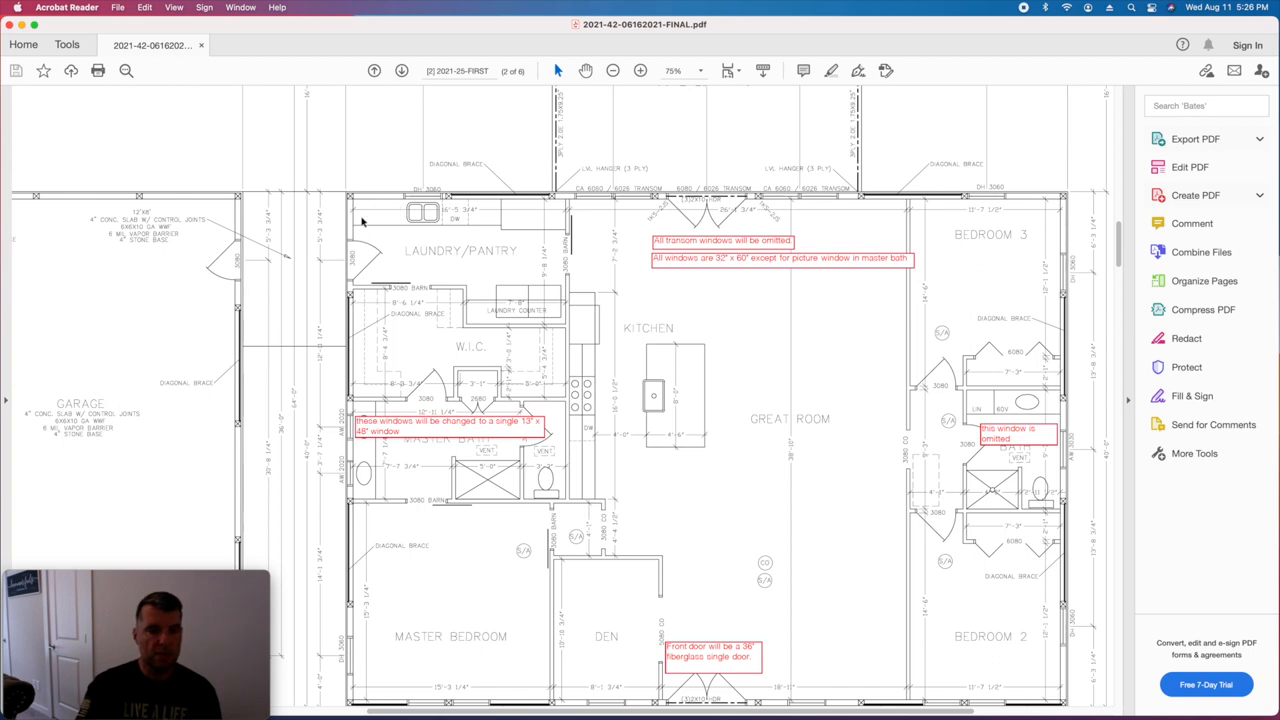
pyautogui.moveTo(367, 237)
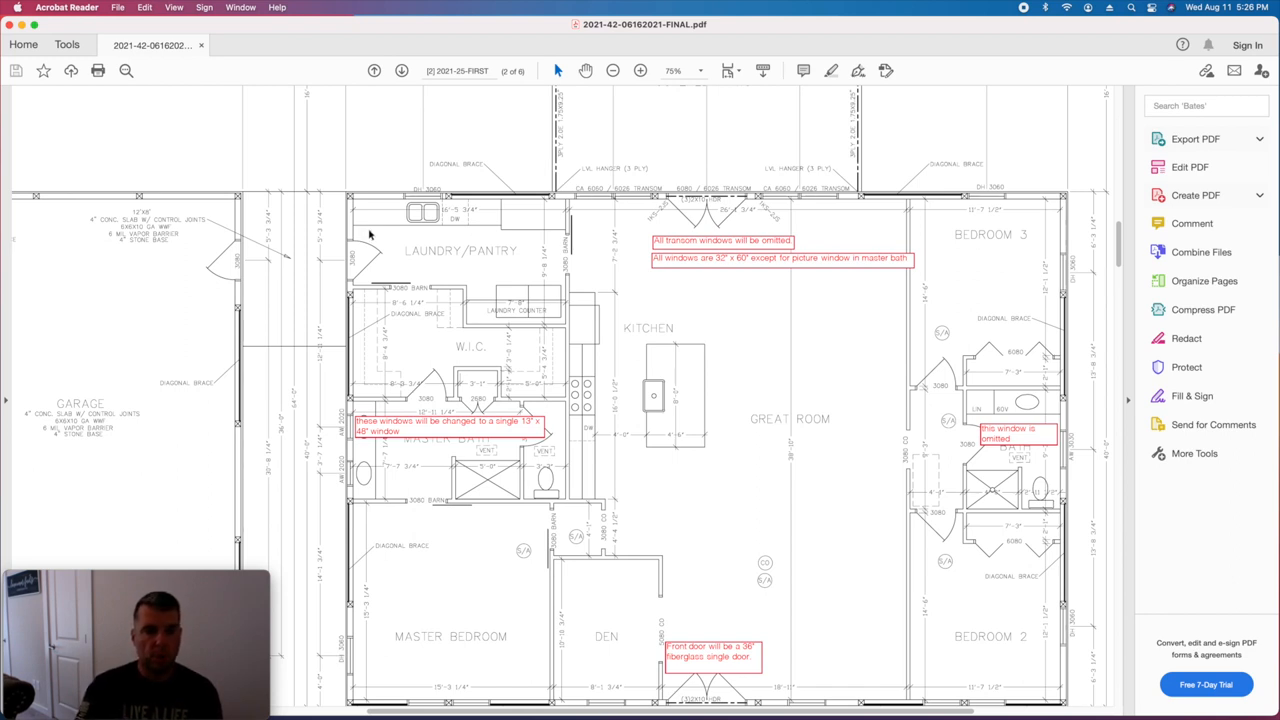
pyautogui.moveTo(467, 218)
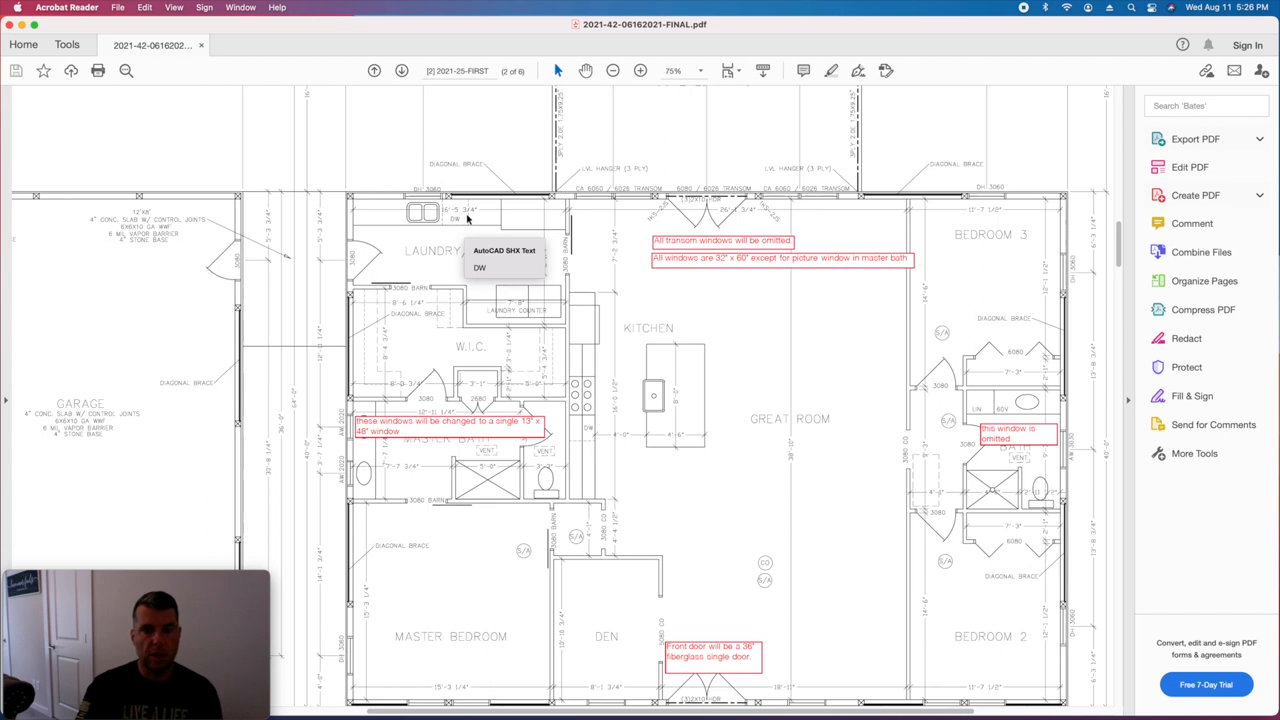
pyautogui.moveTo(529, 224)
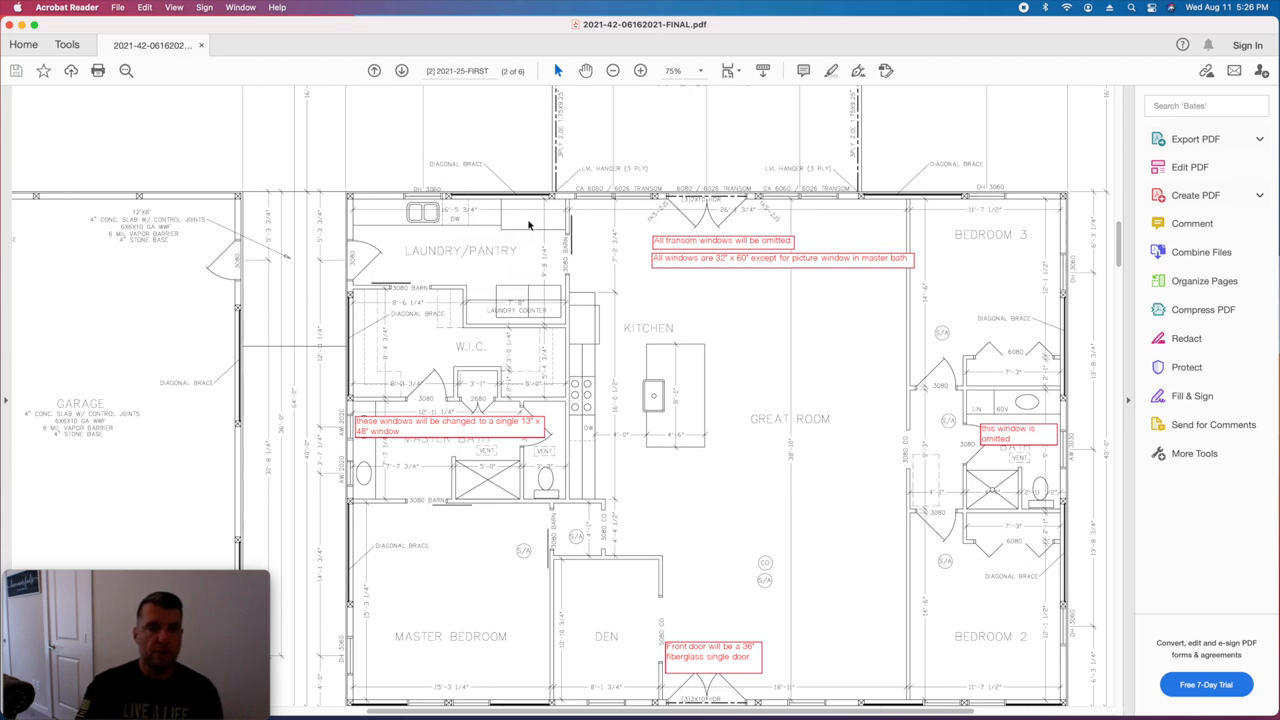
pyautogui.moveTo(521, 224)
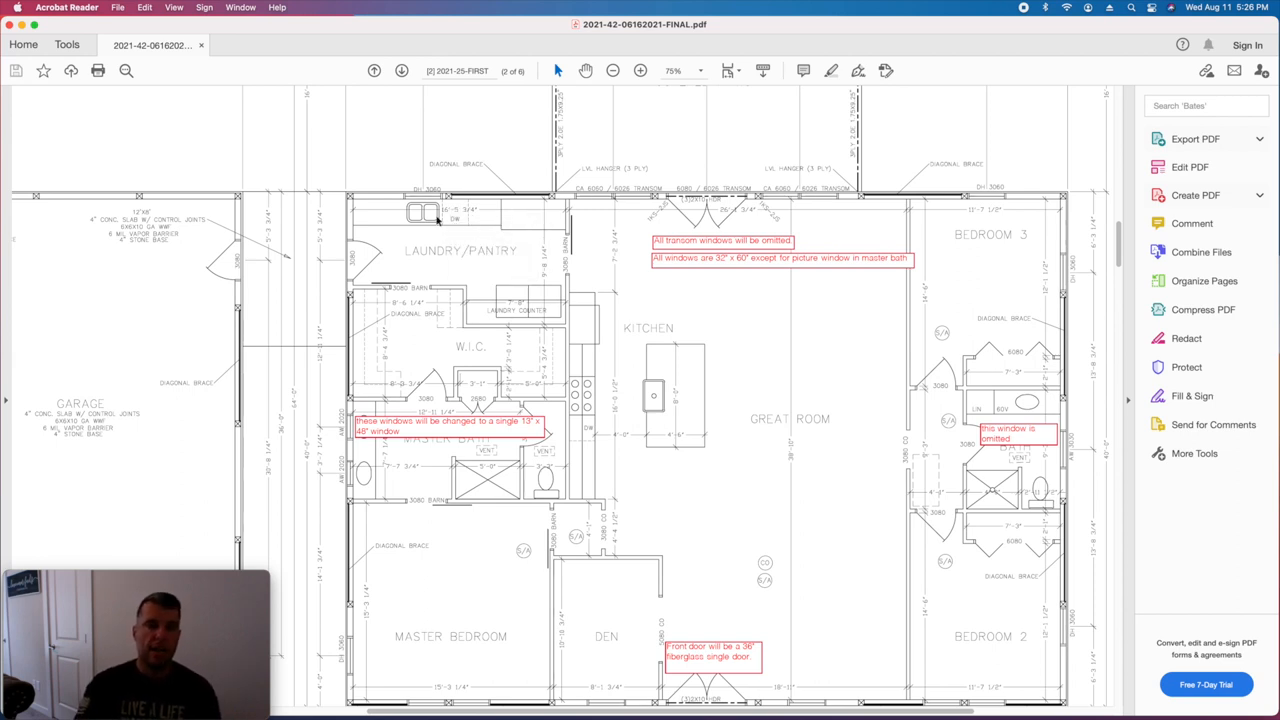
pyautogui.moveTo(428, 207)
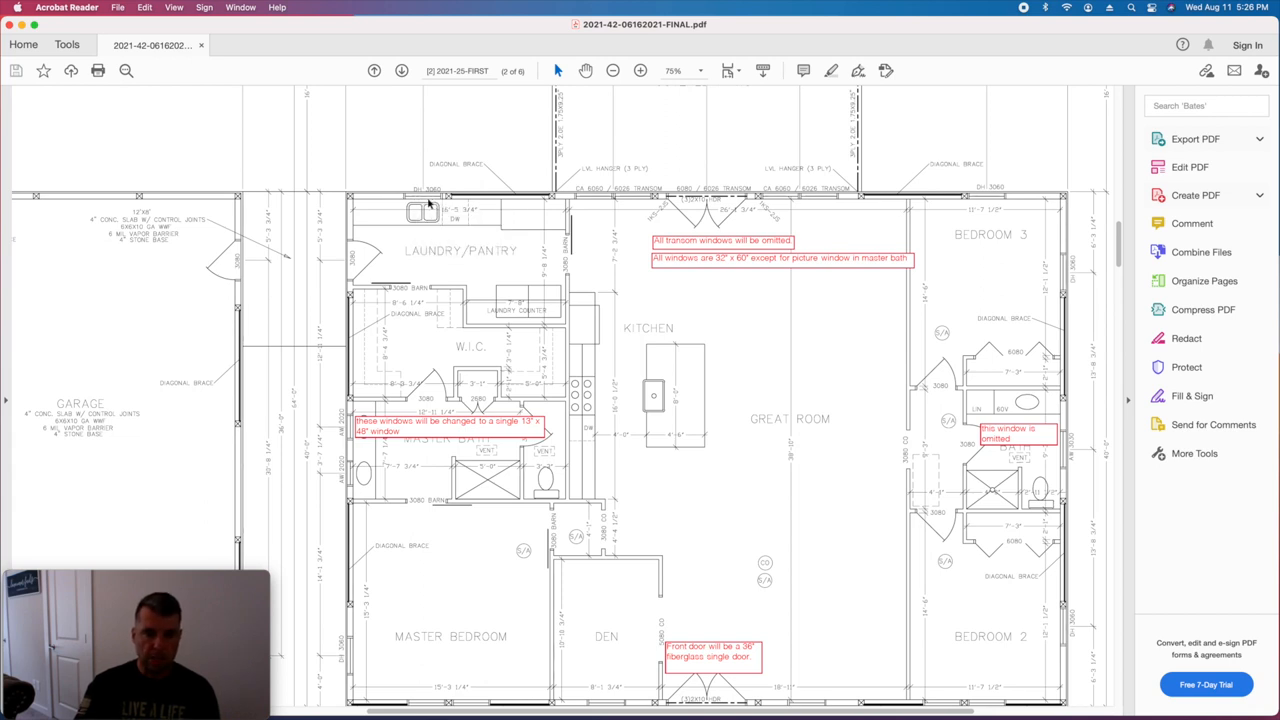
pyautogui.moveTo(428, 200)
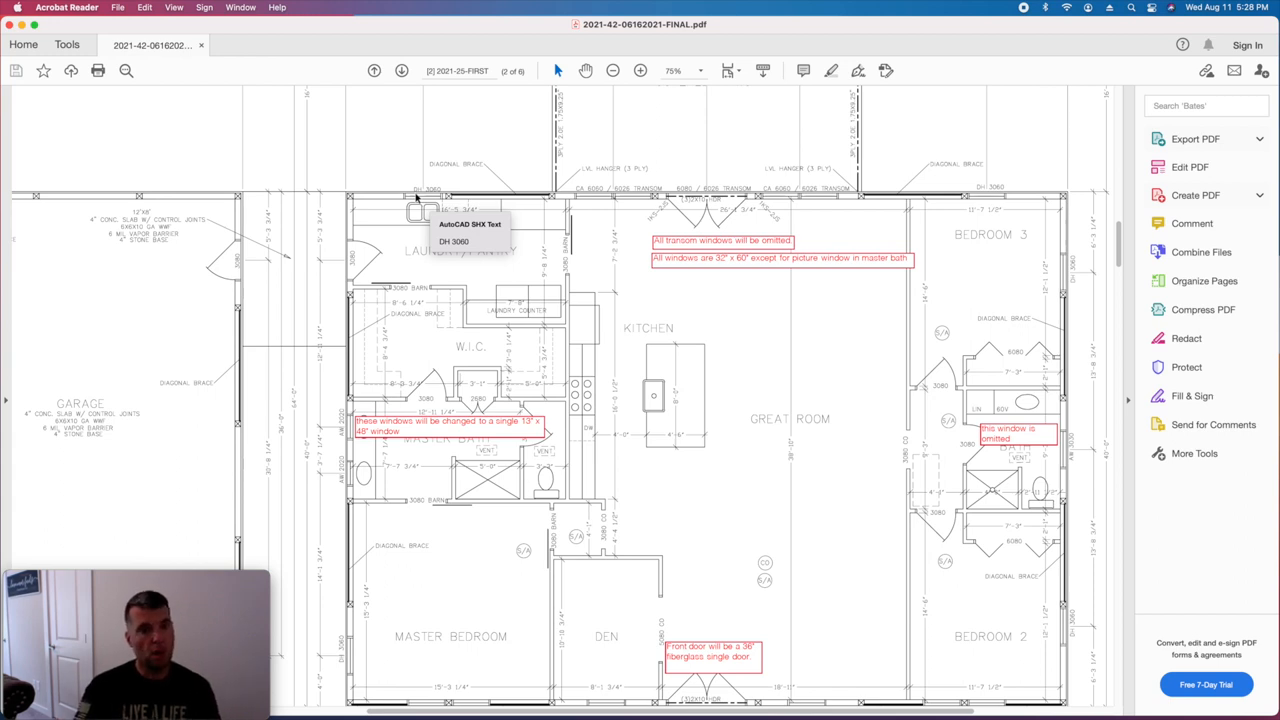
pyautogui.moveTo(433, 198)
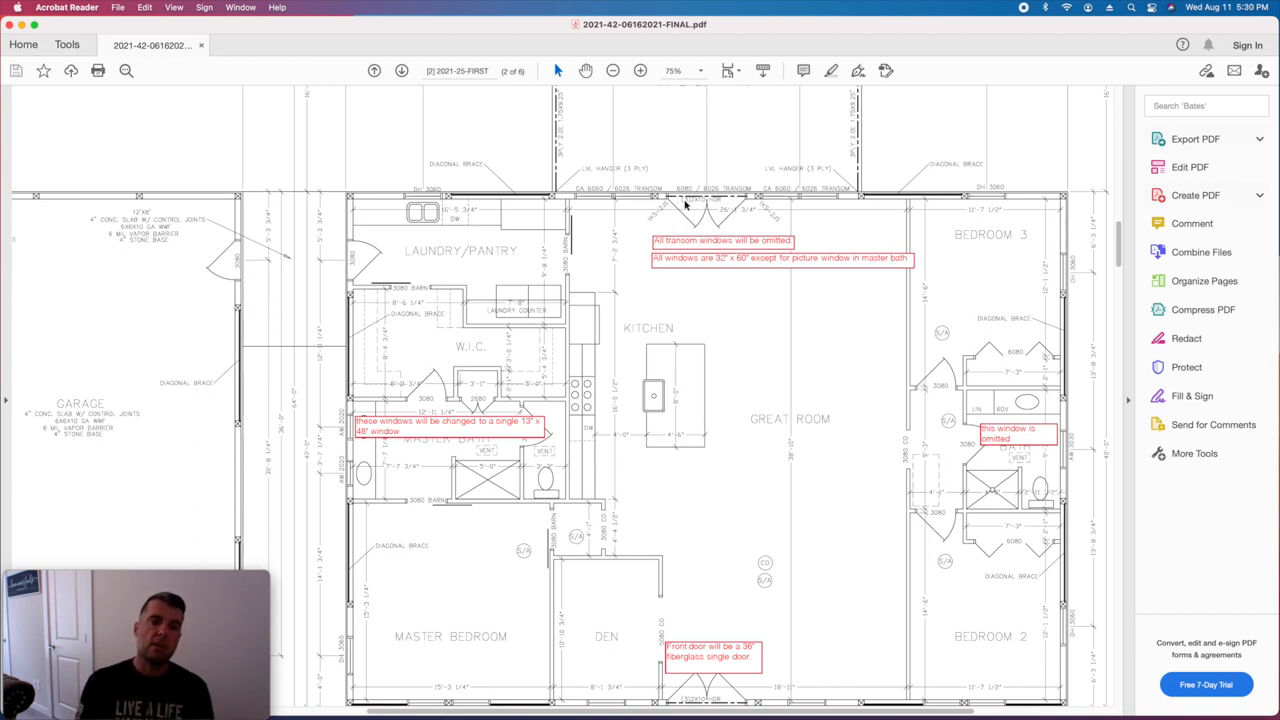
pyautogui.moveTo(442, 196)
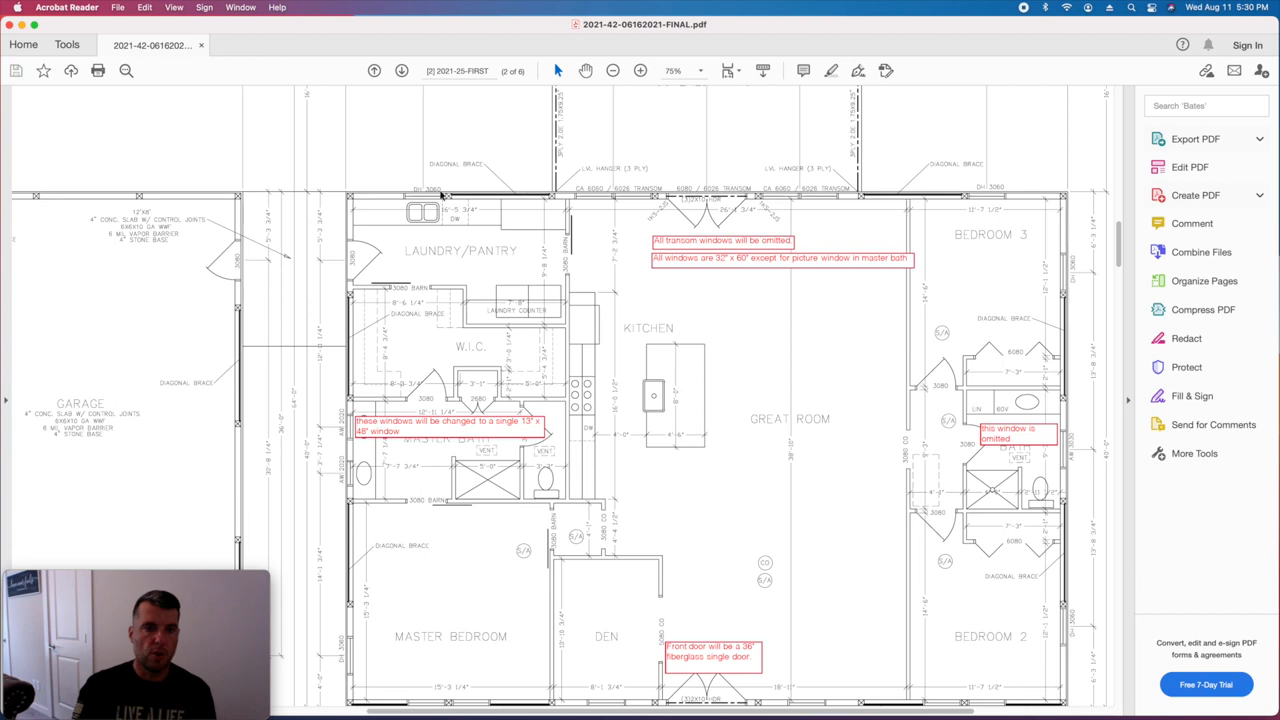
pyautogui.moveTo(440, 200)
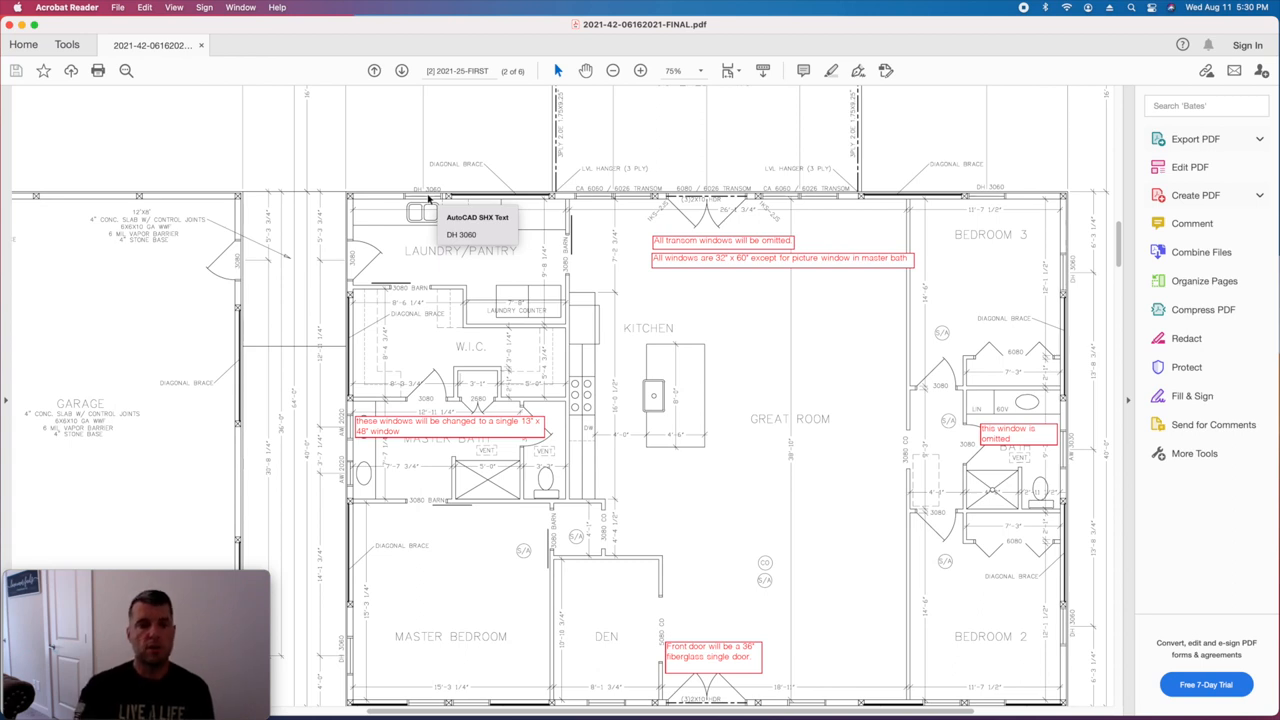
pyautogui.moveTo(988, 232)
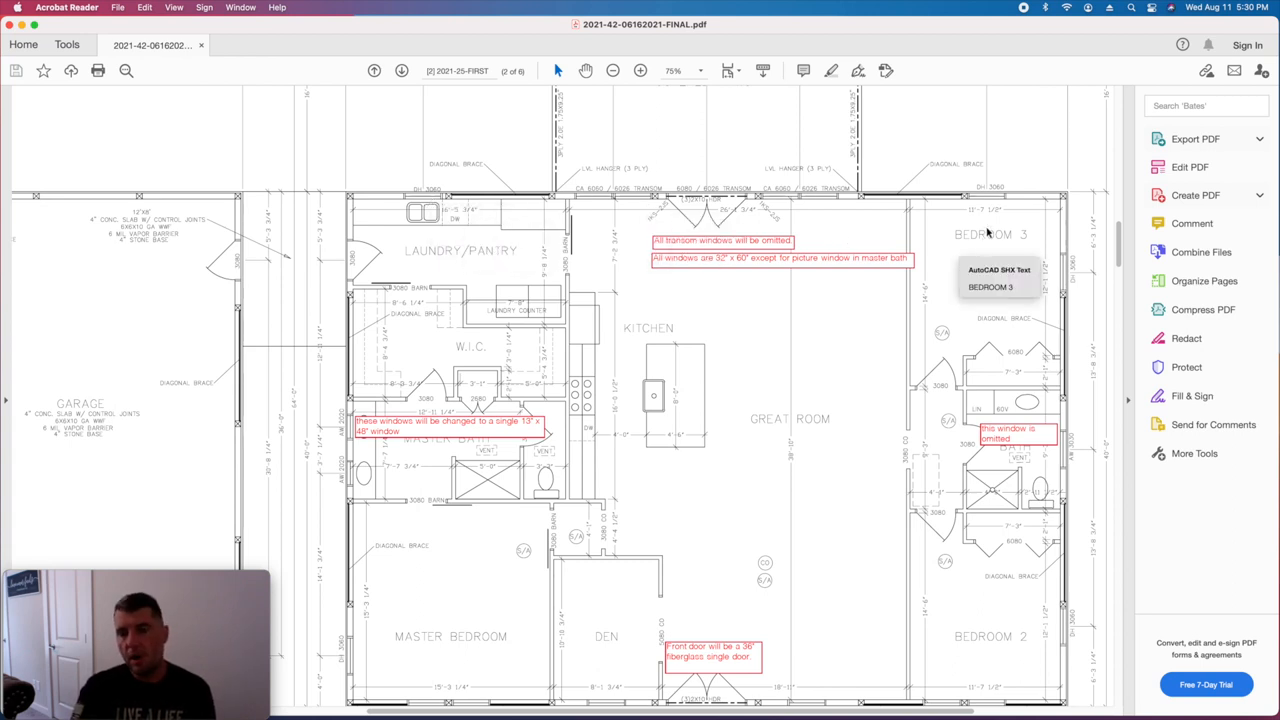
pyautogui.moveTo(997, 208)
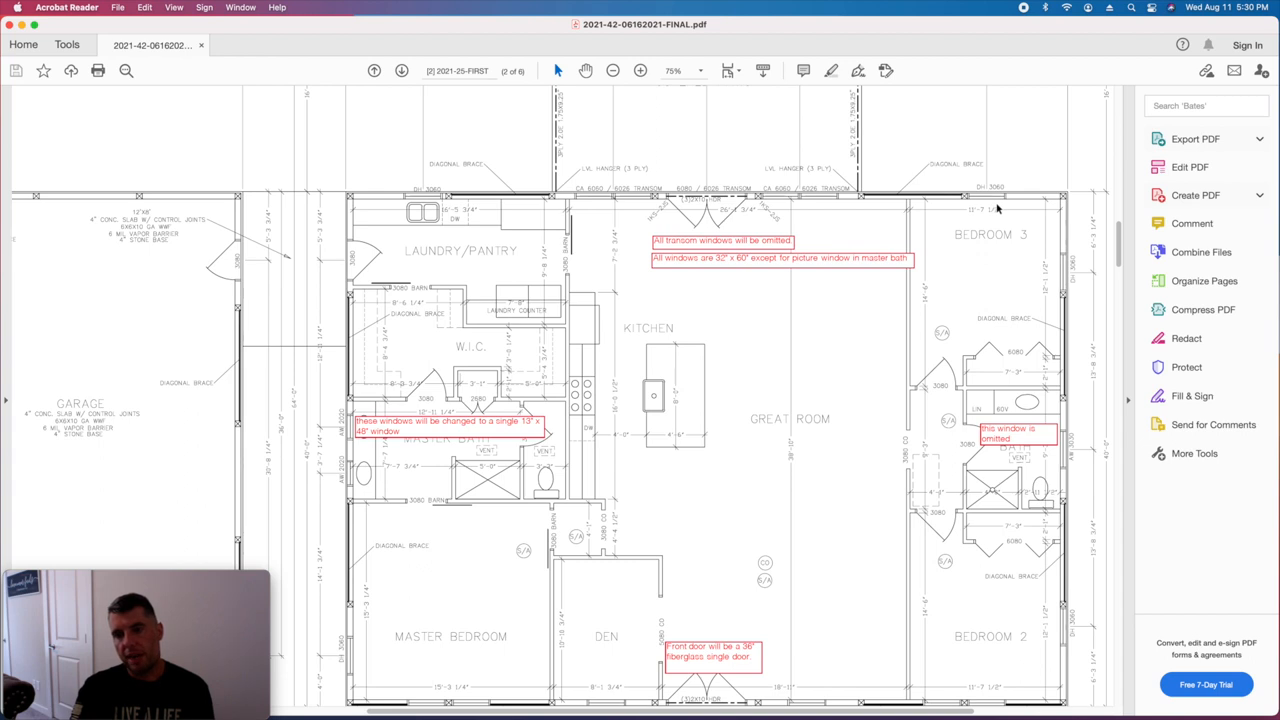
pyautogui.moveTo(979, 381)
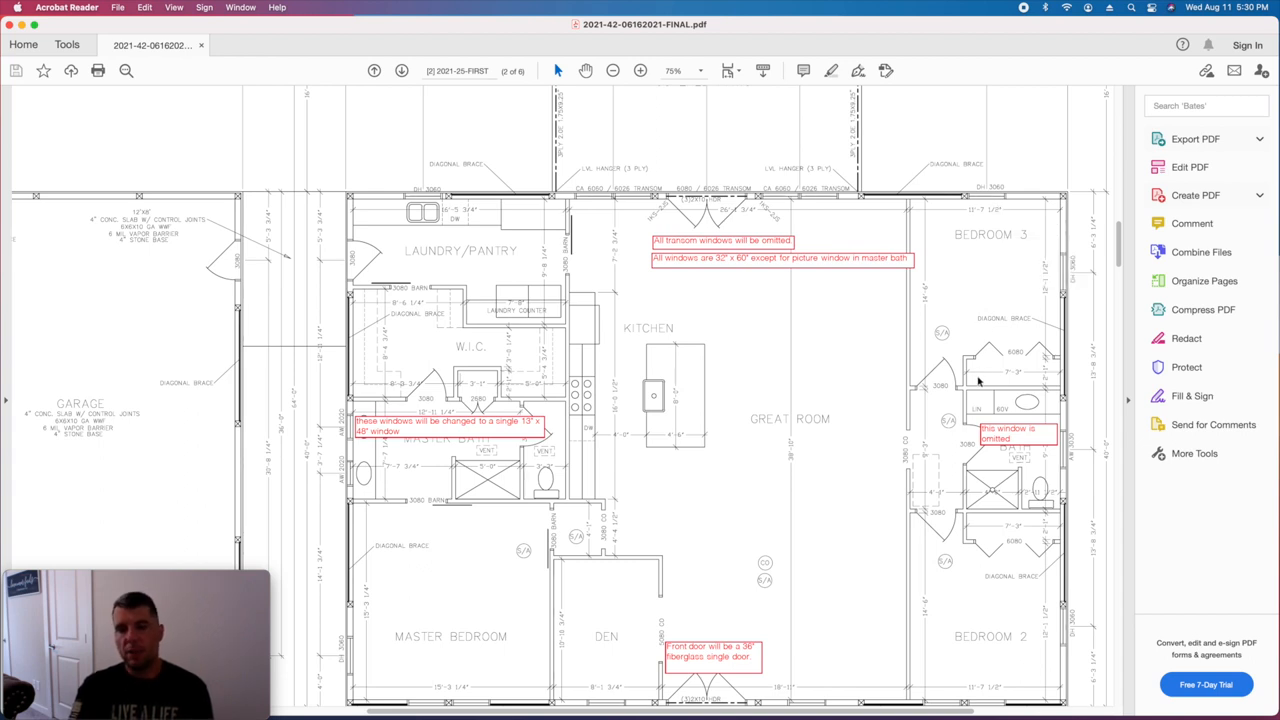
pyautogui.moveTo(1007, 232)
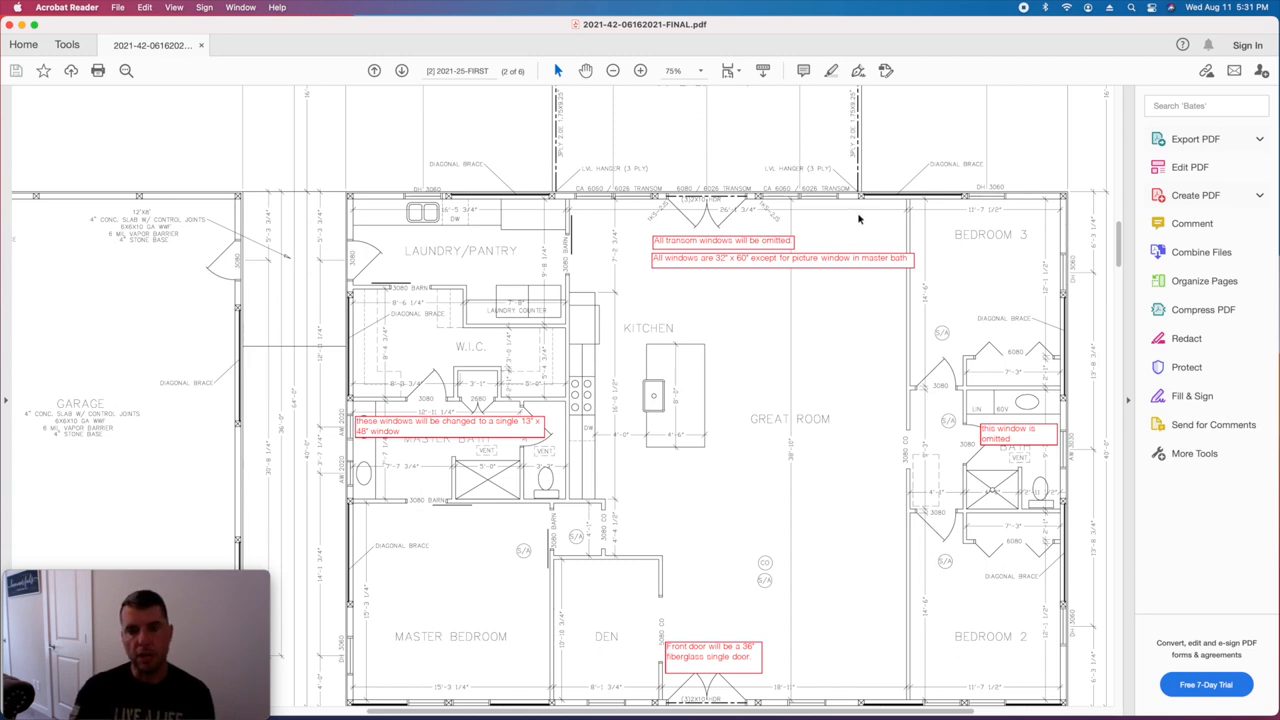
pyautogui.moveTo(816, 210)
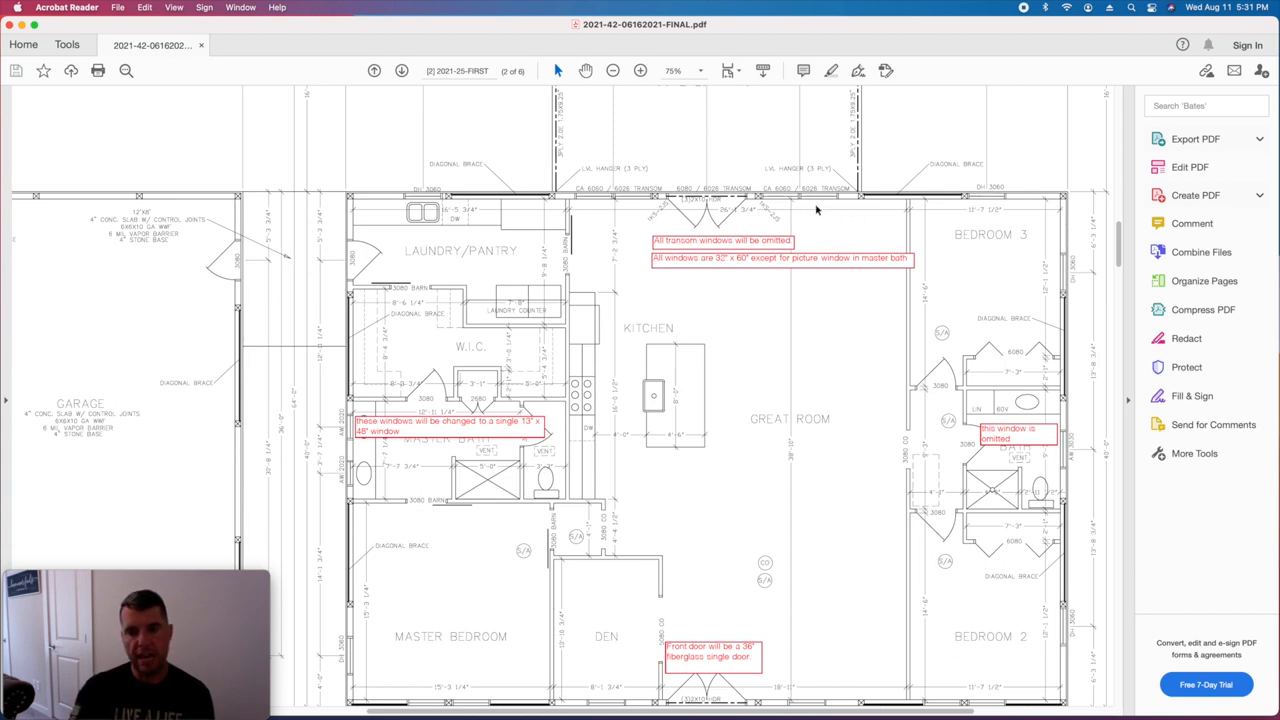
pyautogui.moveTo(824, 207)
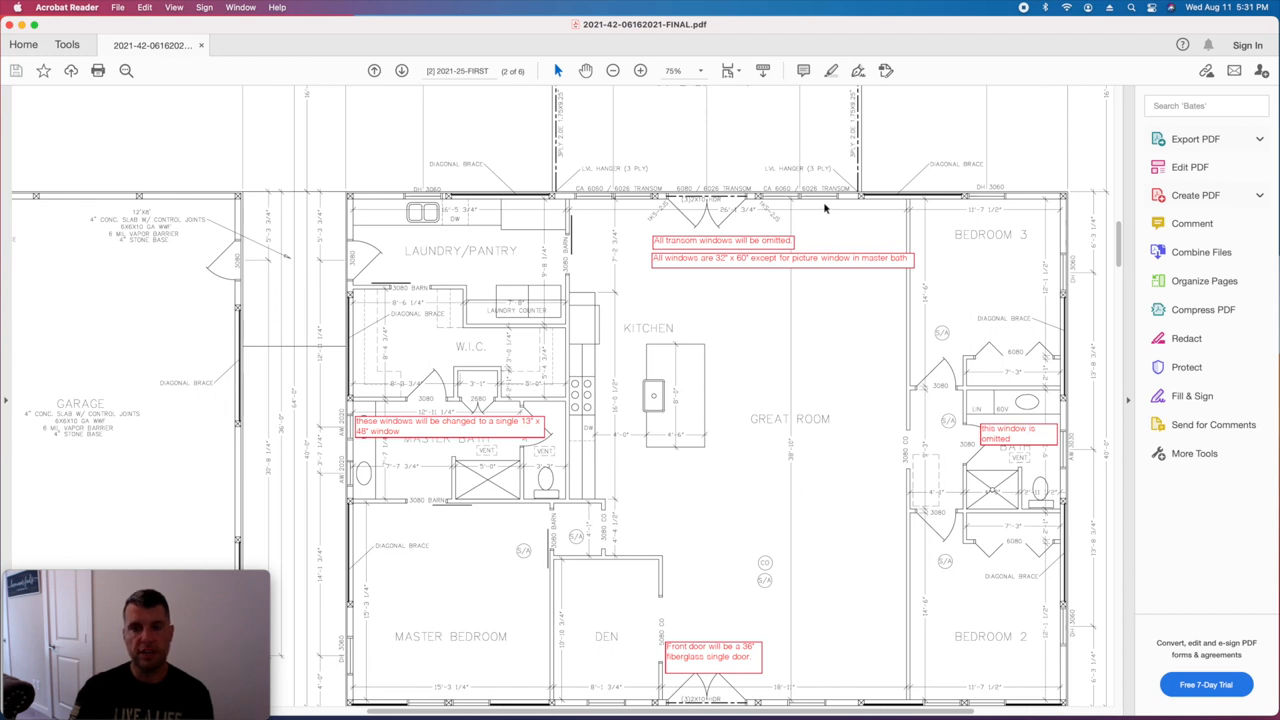
pyautogui.moveTo(843, 198)
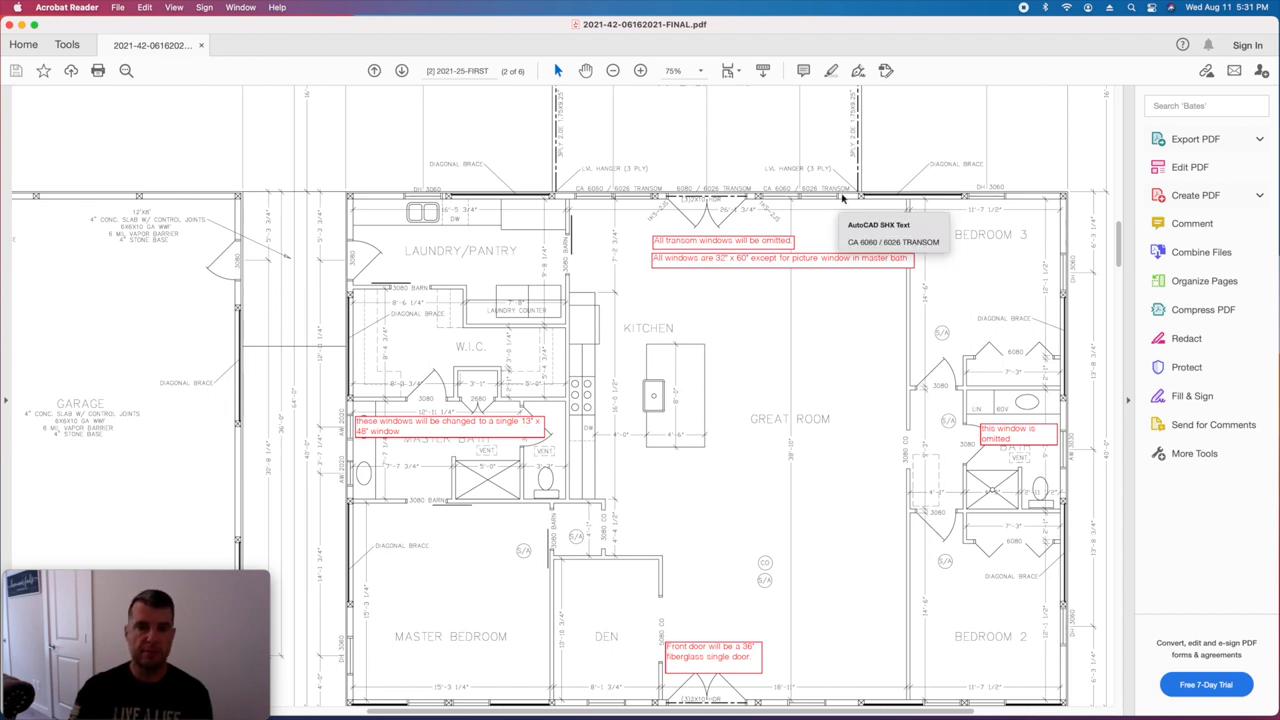
pyautogui.moveTo(715, 215)
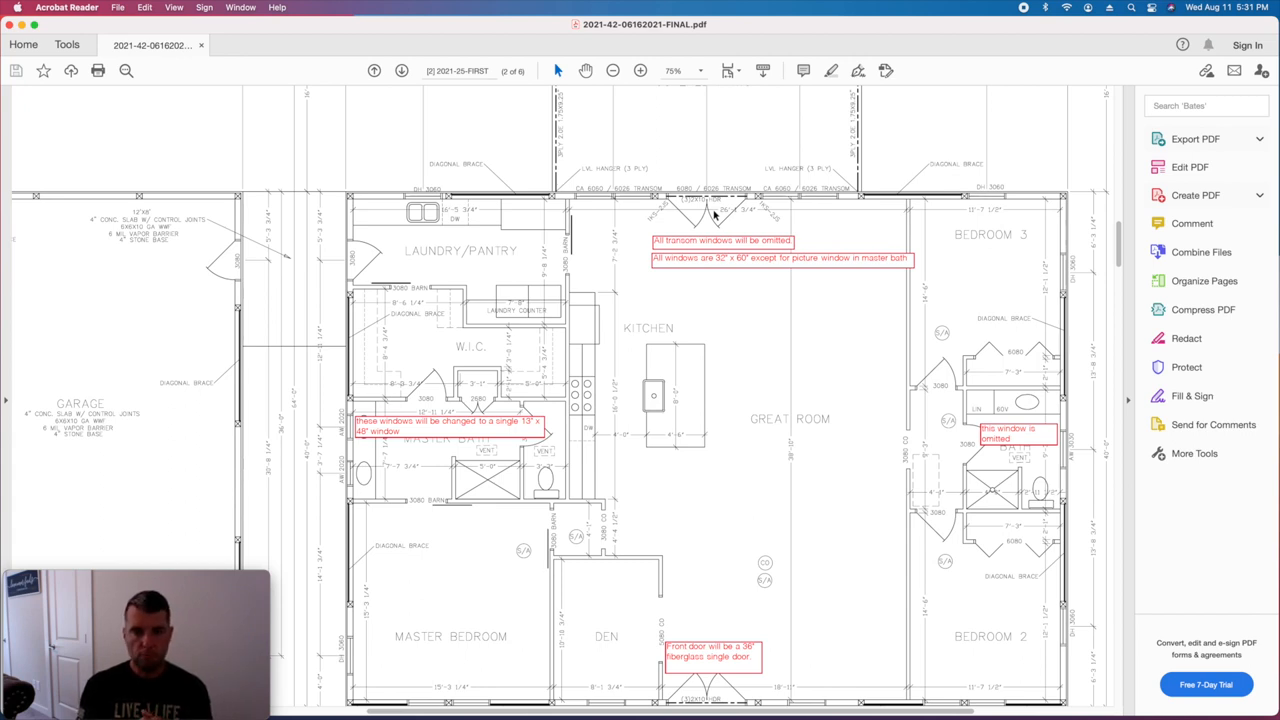
pyautogui.moveTo(838, 208)
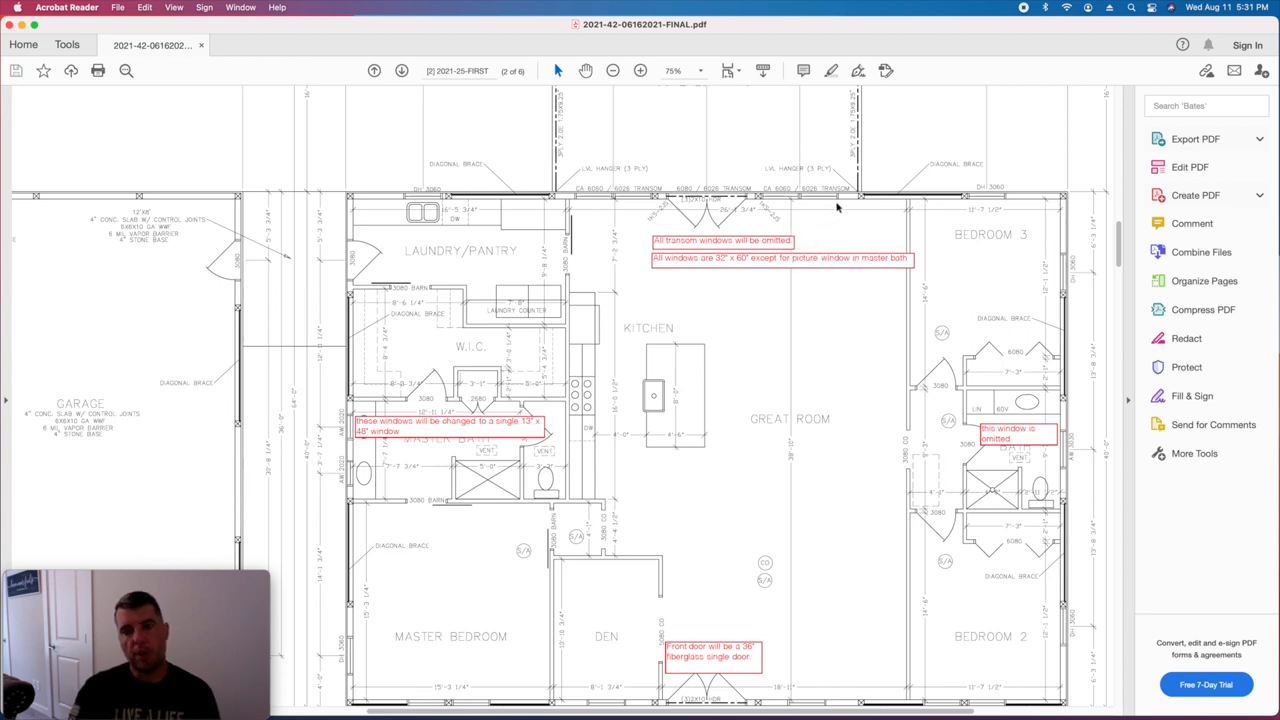
pyautogui.moveTo(690, 213)
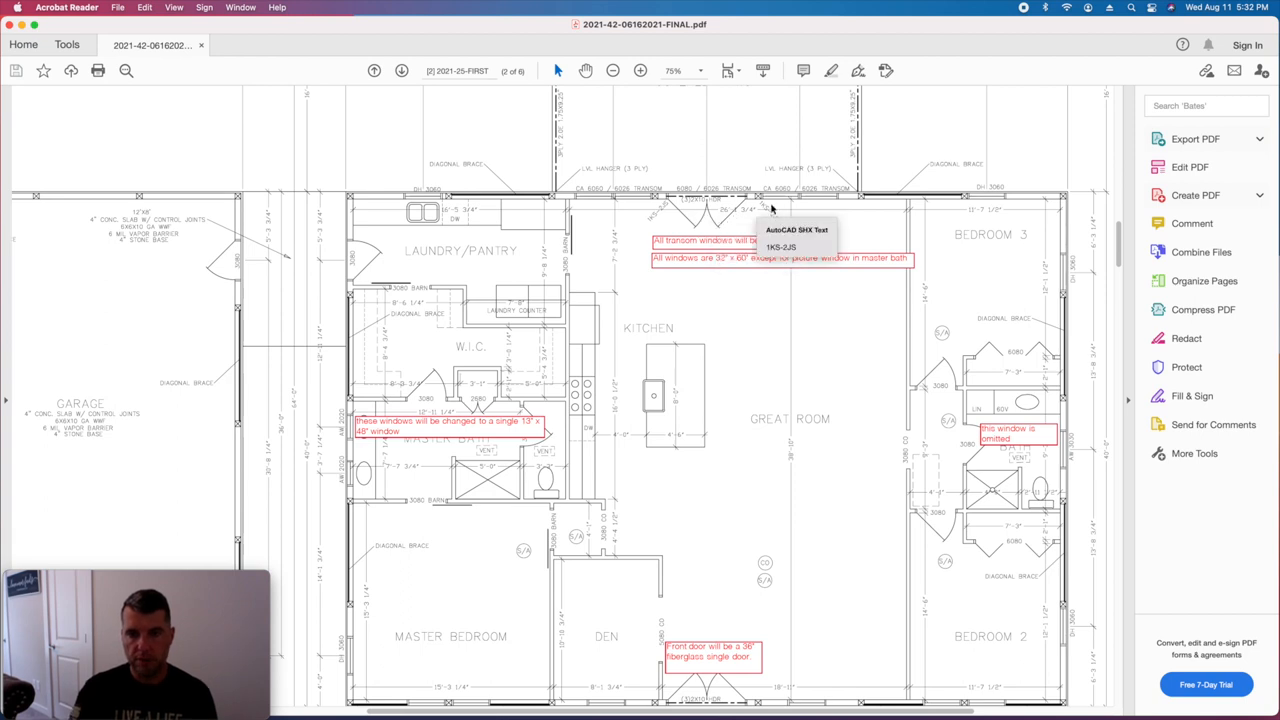
pyautogui.moveTo(983, 401)
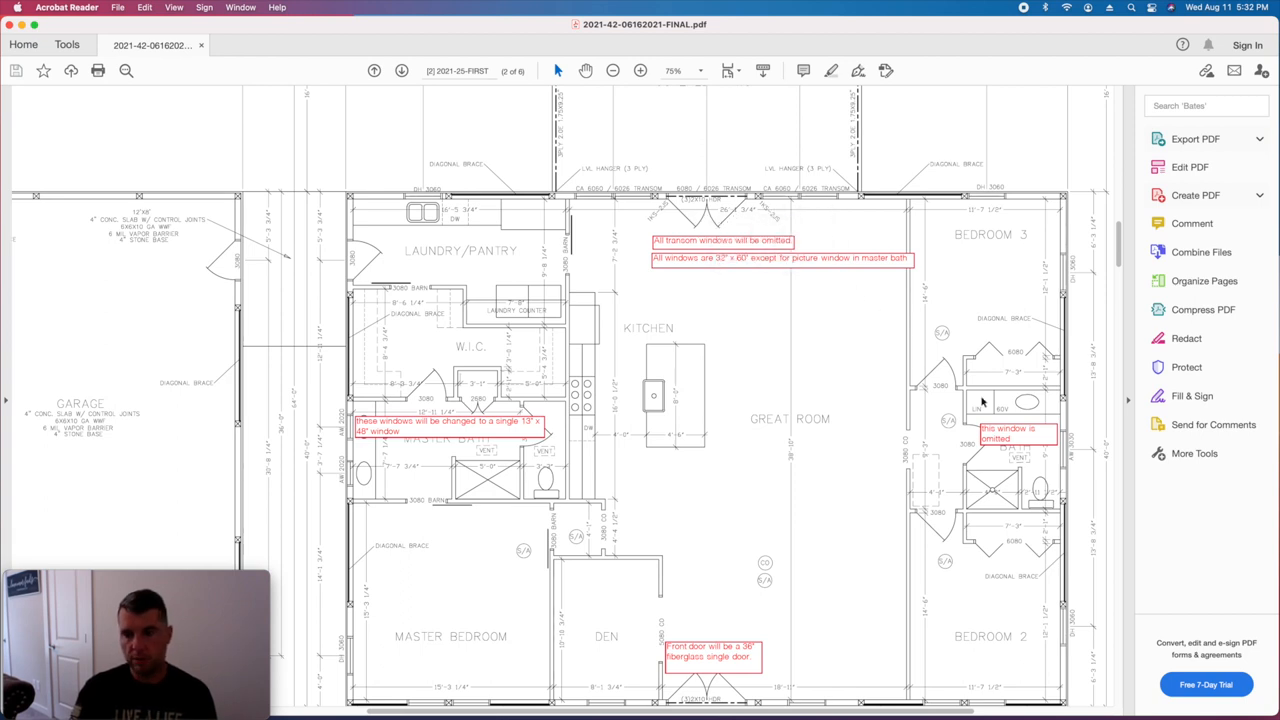
pyautogui.moveTo(1065, 468)
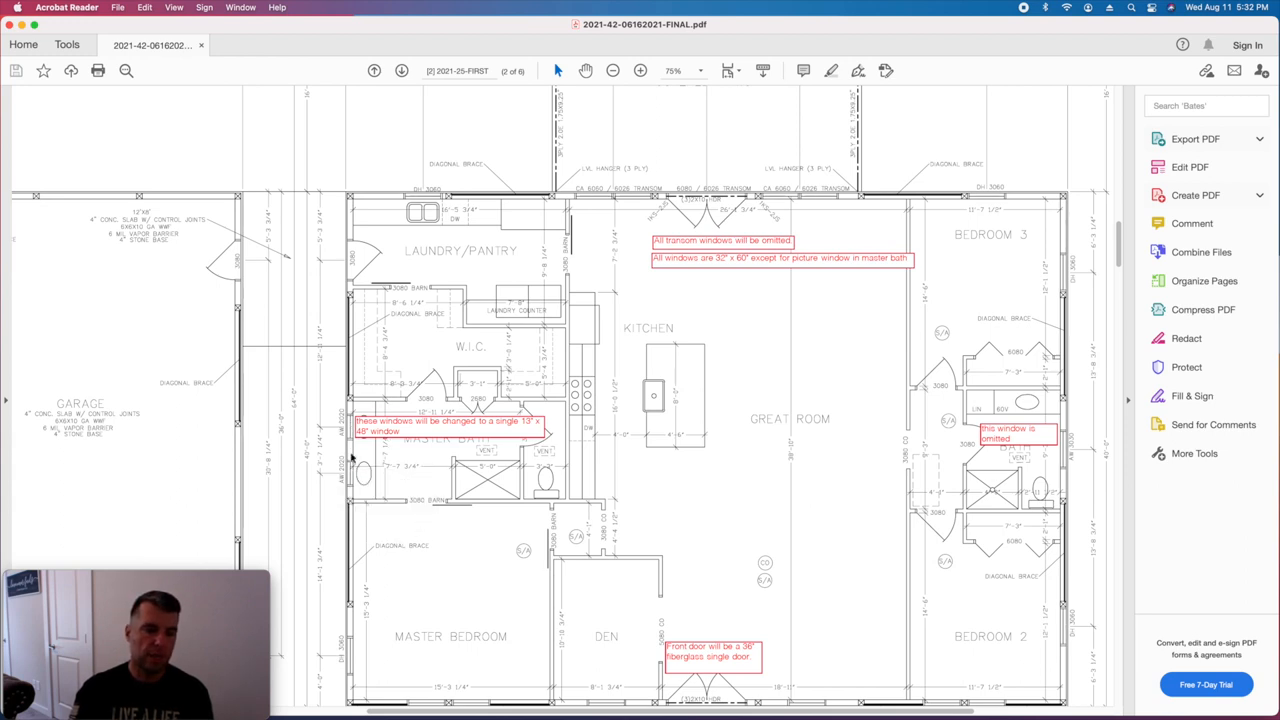
pyautogui.moveTo(351, 465)
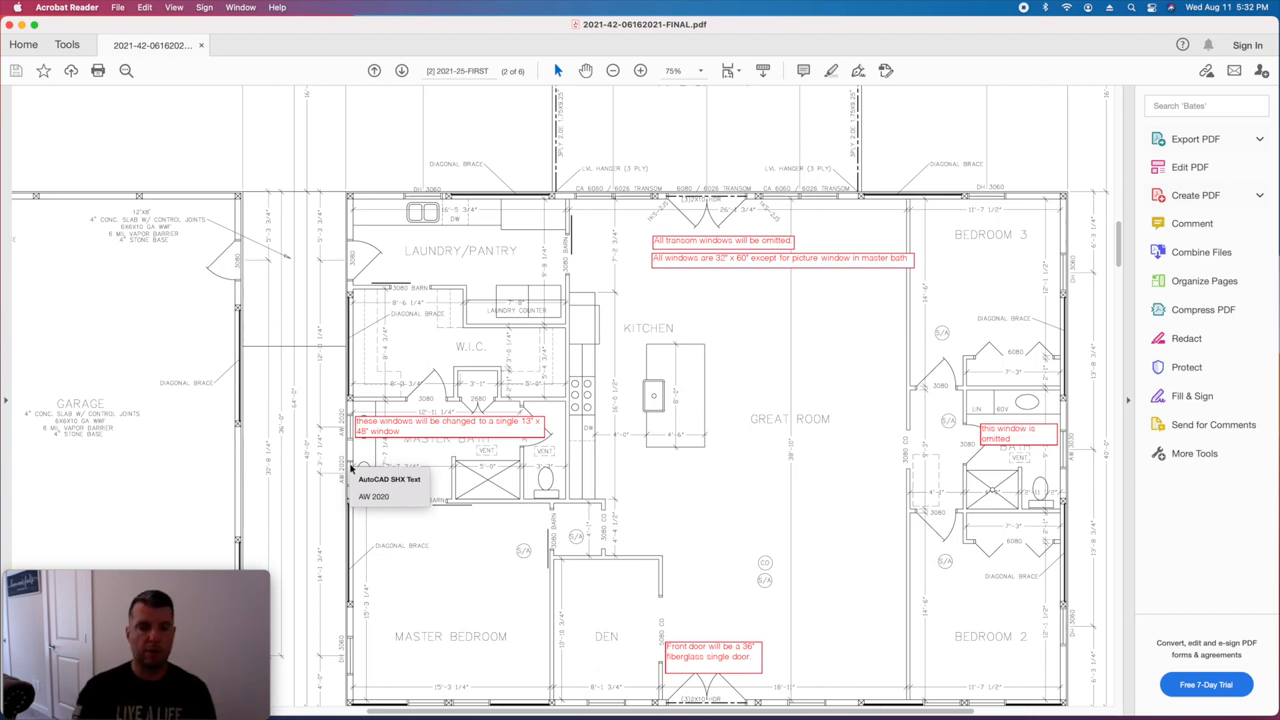
pyautogui.moveTo(405, 487)
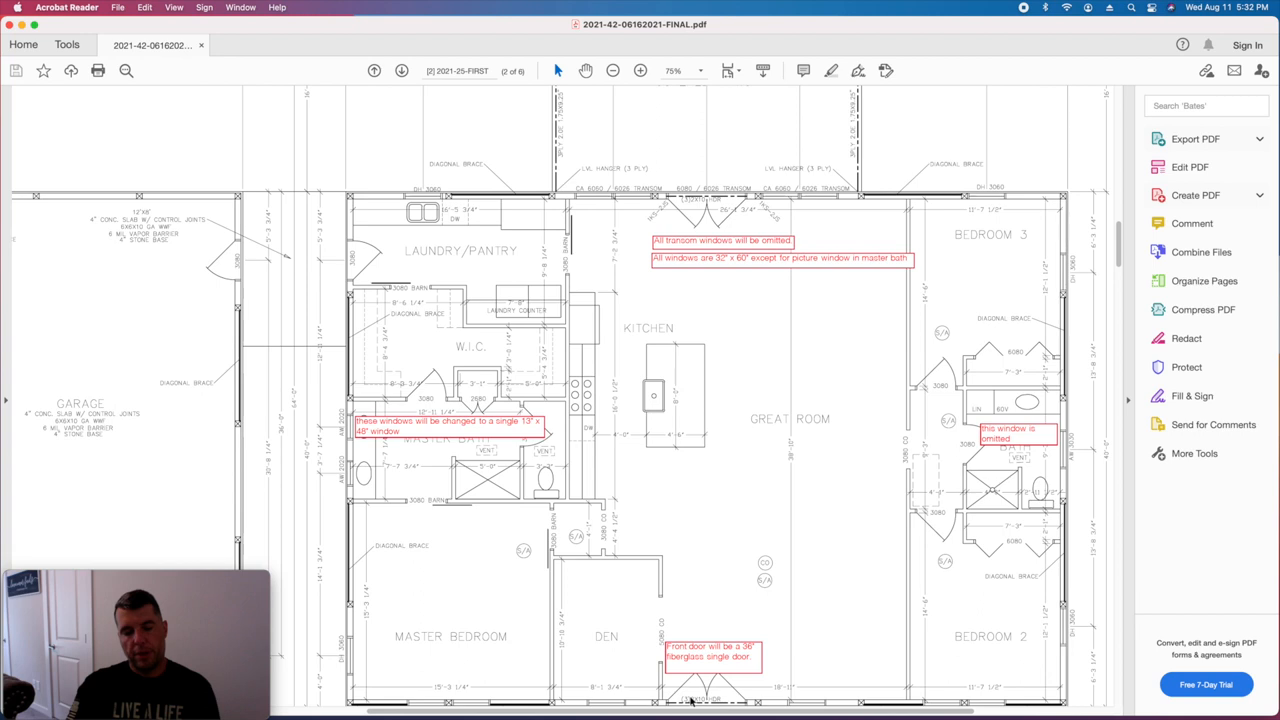
pyautogui.moveTo(714, 703)
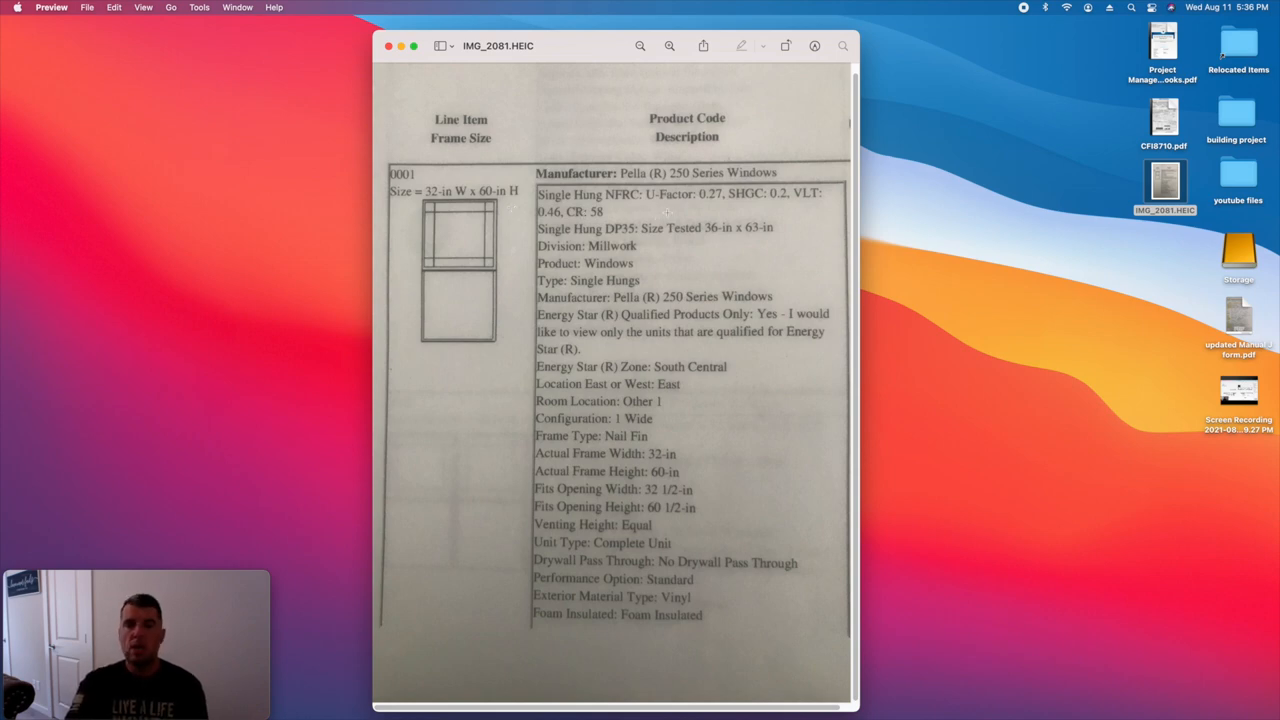
pyautogui.moveTo(690, 200)
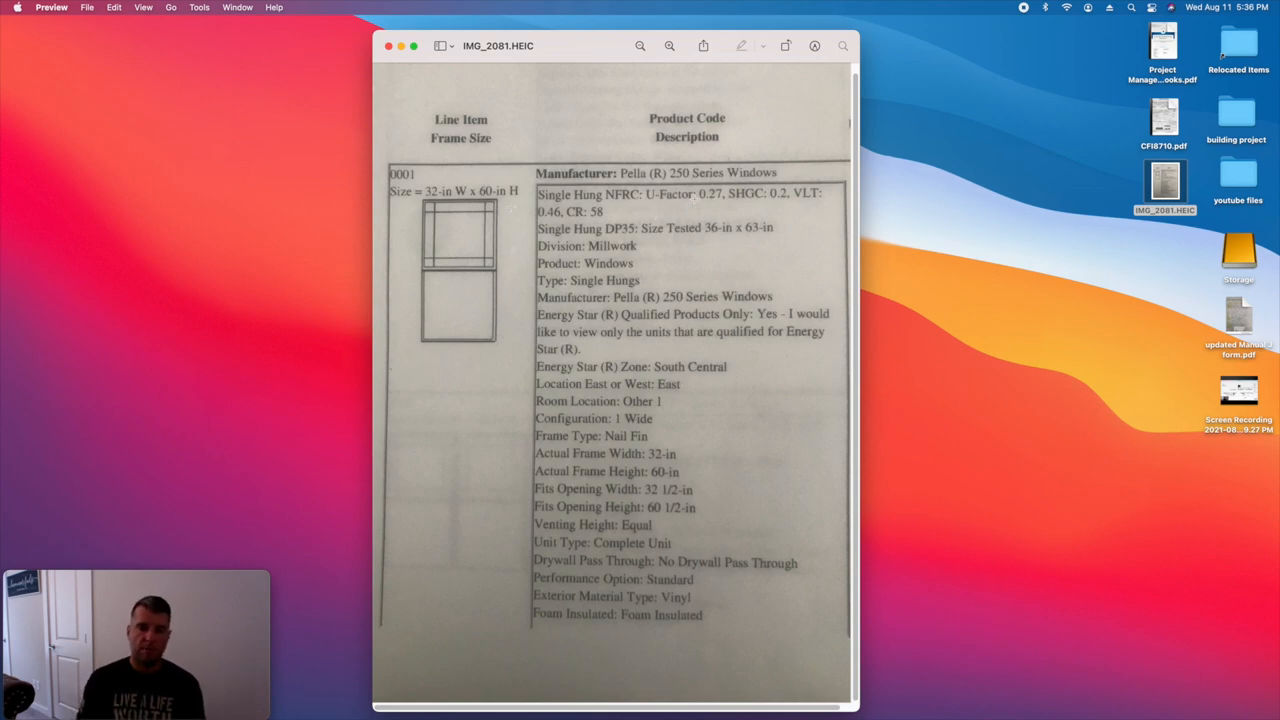